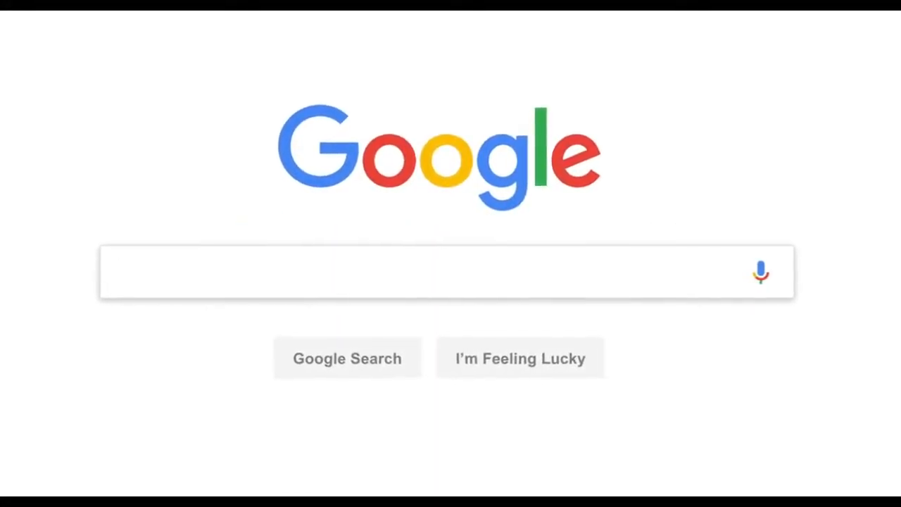
Enter "lasagna" in the Google search box and submit the search
{"action": "left_click", "coordinate": [448, 273]}
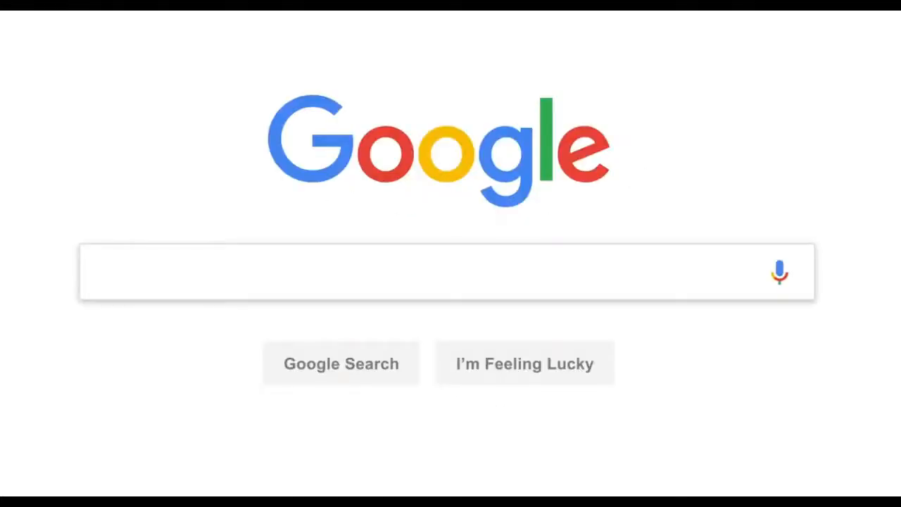
{"action": "type", "text": "lasagna"}
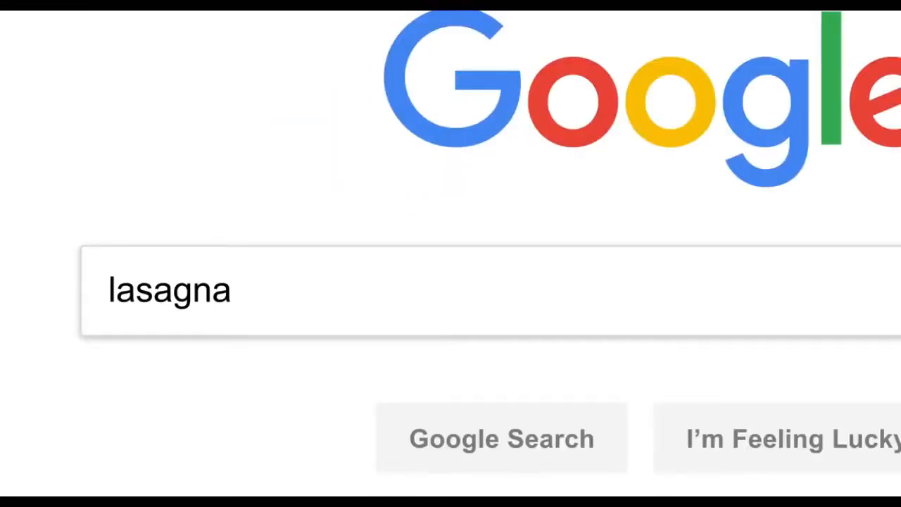
{"action": "left_click", "coordinate": [501, 438]}
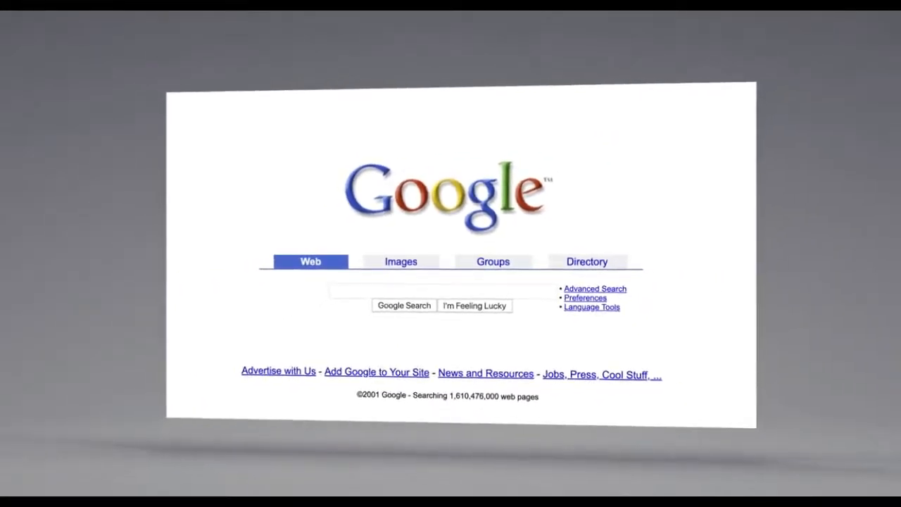
Enter "lasagna" again in the search box on the modern homepage
{"action": "type", "text": "lasagna"}
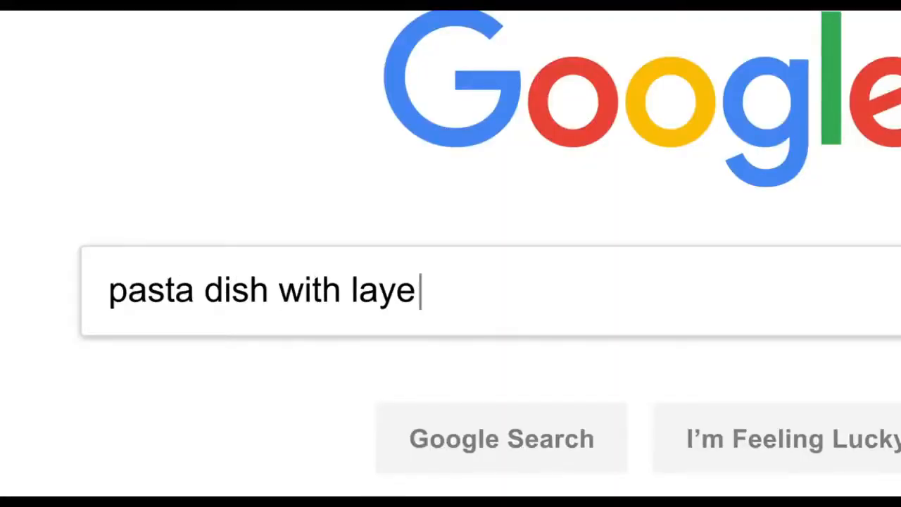
Complete the layered-noodles query and the misspelling "lazanya" in the search box
{"action": "type", "text": "red noodles"}
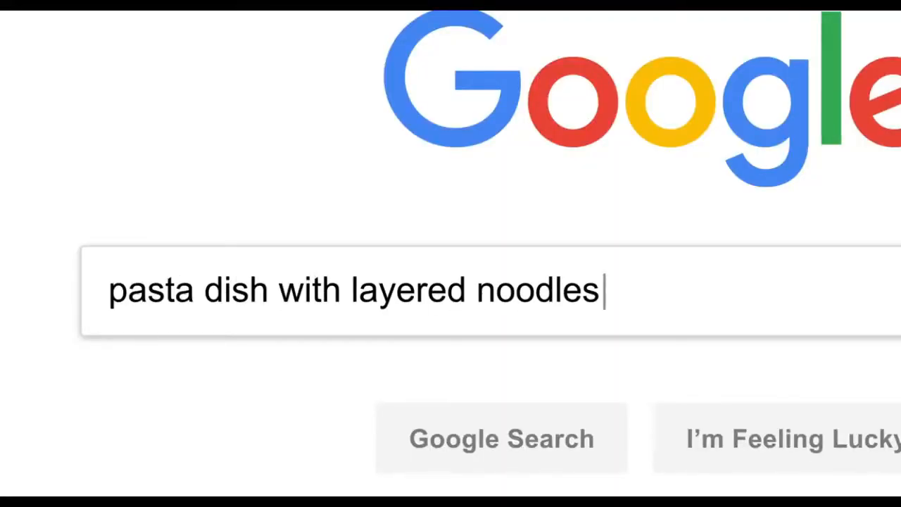
{"action": "type", "text": "lazanya"}
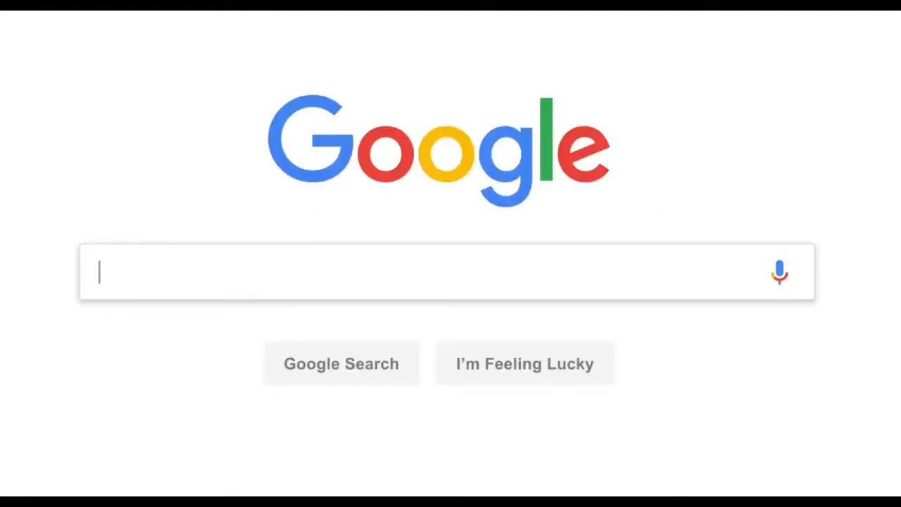
Enter partial queries "resume wr" and "to swaddle a bab" in the search box
{"action": "type", "text": "resume wr"}
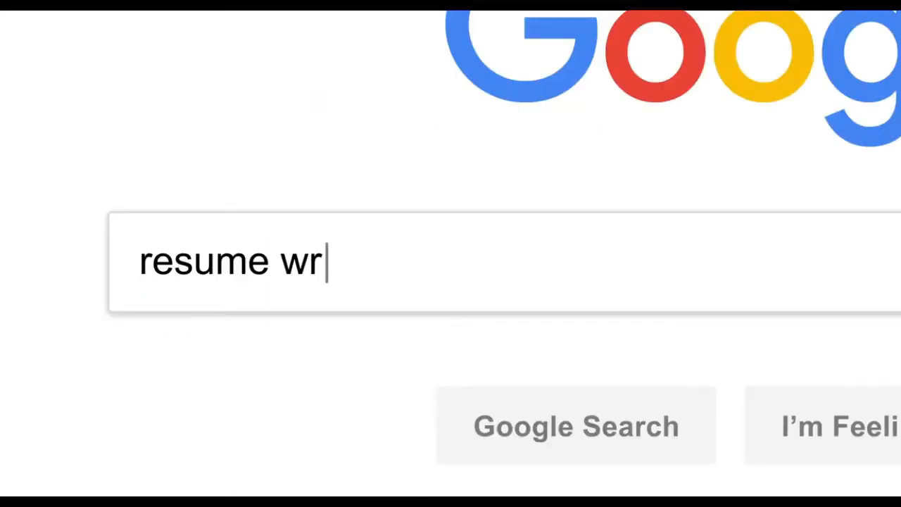
{"action": "type", "text": "to swaddle a bab"}
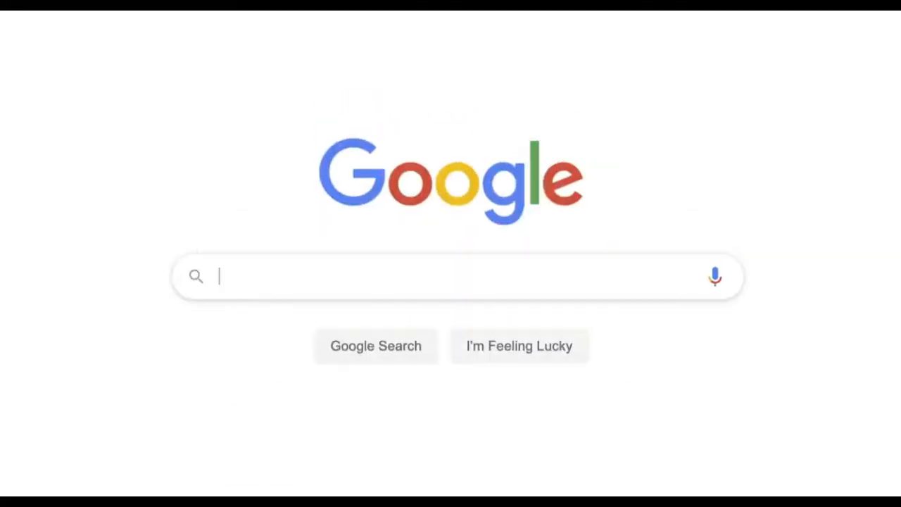
Search for "lasagne" to load the results page with recipes and knowledge panel
{"action": "type", "text": "lasagne"}
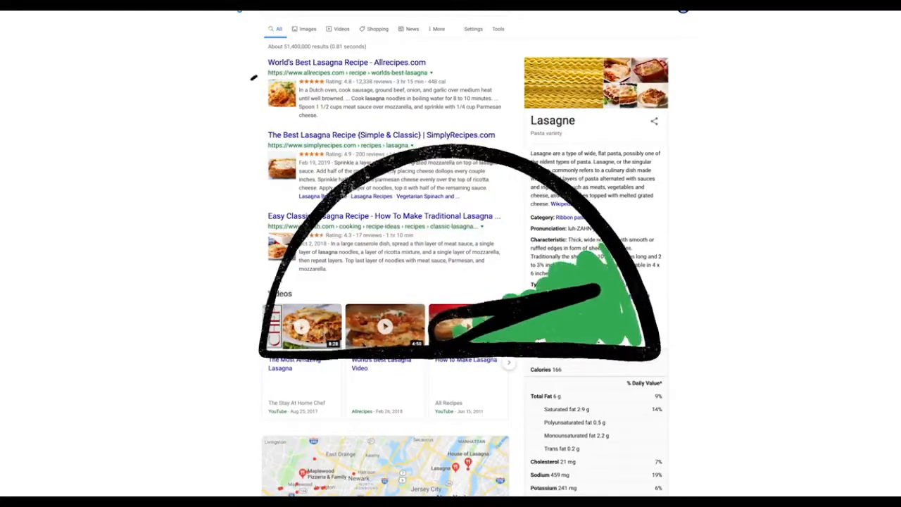
{"action": "scroll", "scroll_direction": "down", "scroll_amount": 3}
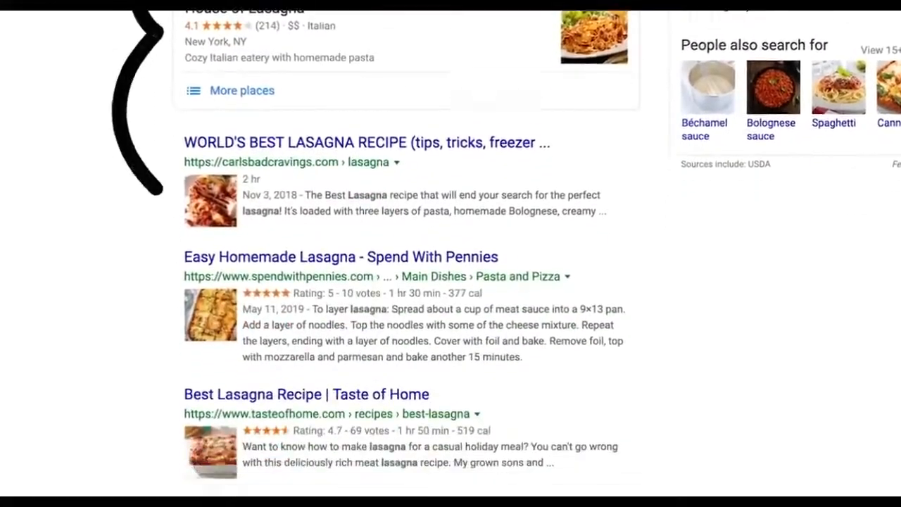
{"action": "scroll", "scroll_direction": "down", "scroll_amount": 3}
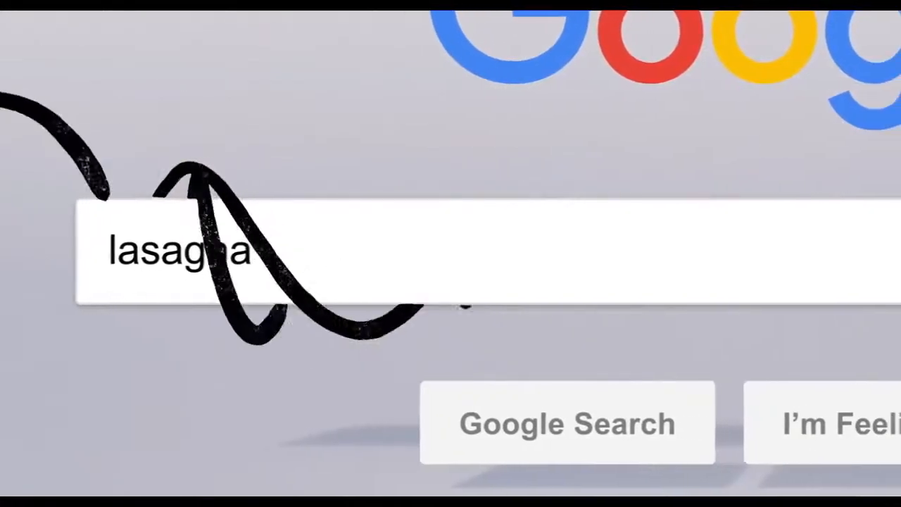
{"action": "left_click", "coordinate": [568, 423]}
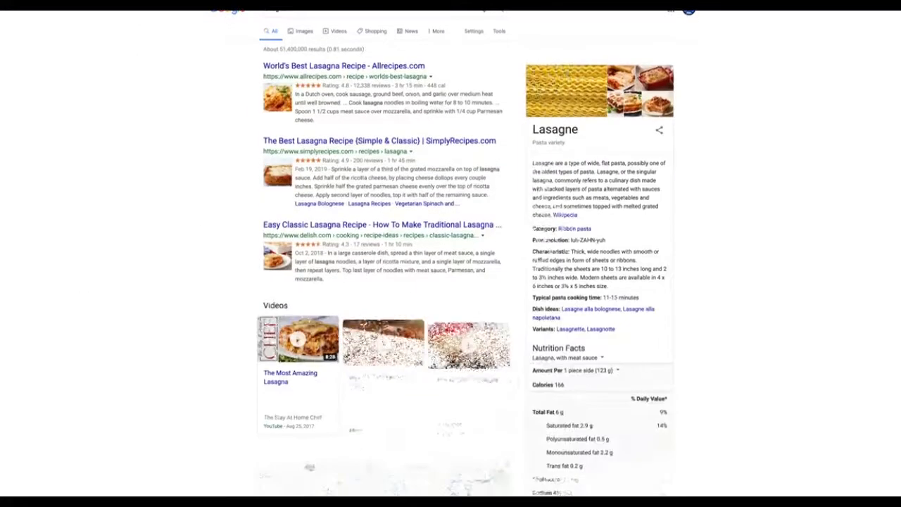